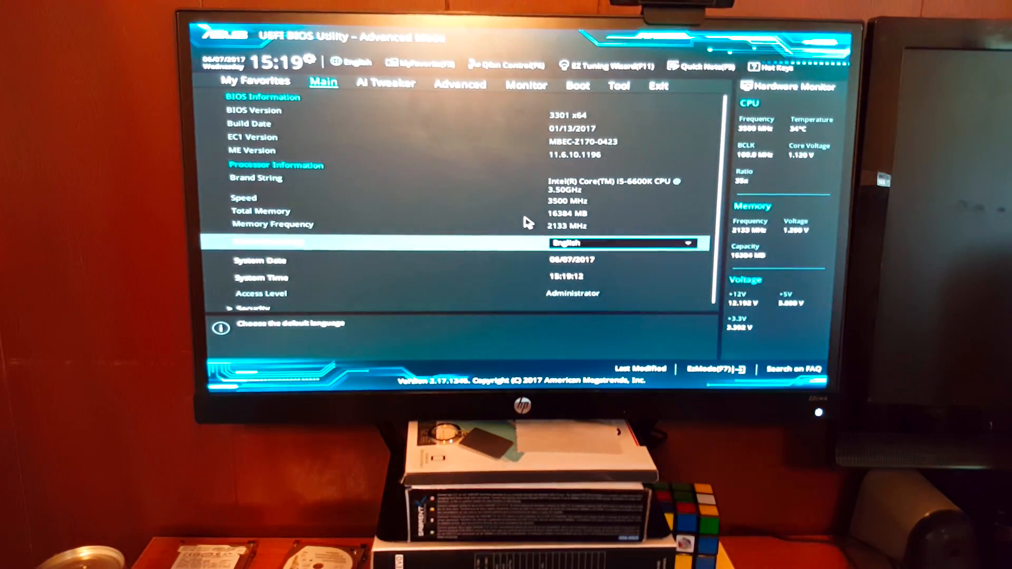
{"action": "mouse_move", "coordinate": [373, 97]}
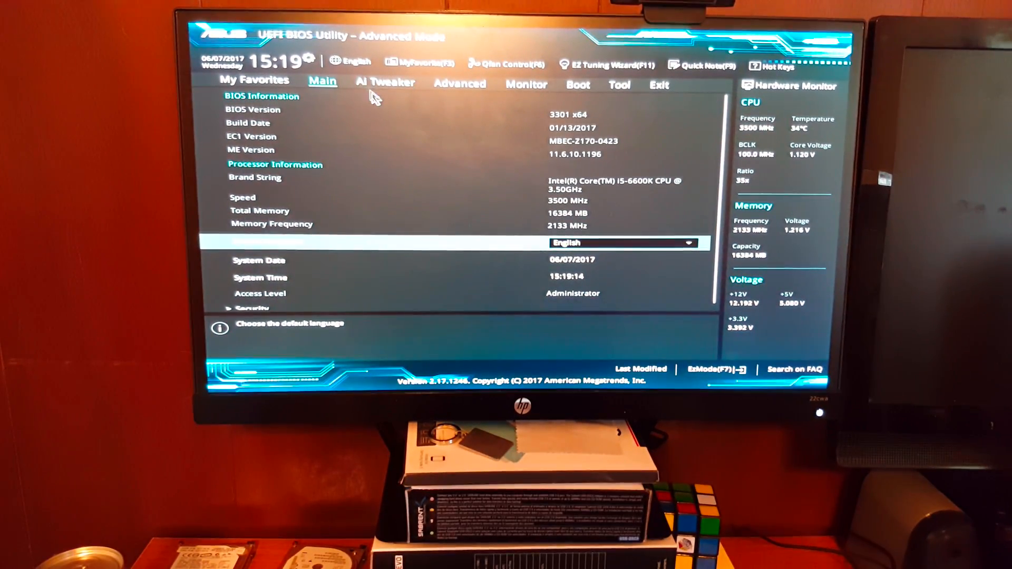
{"action": "mouse_move", "coordinate": [442, 177]}
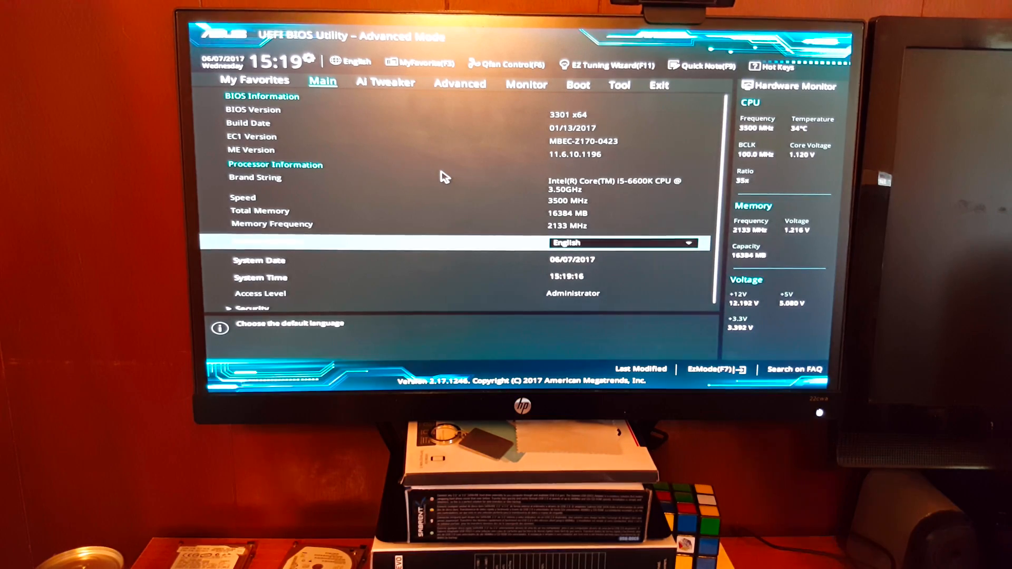
{"action": "mouse_move", "coordinate": [471, 131]}
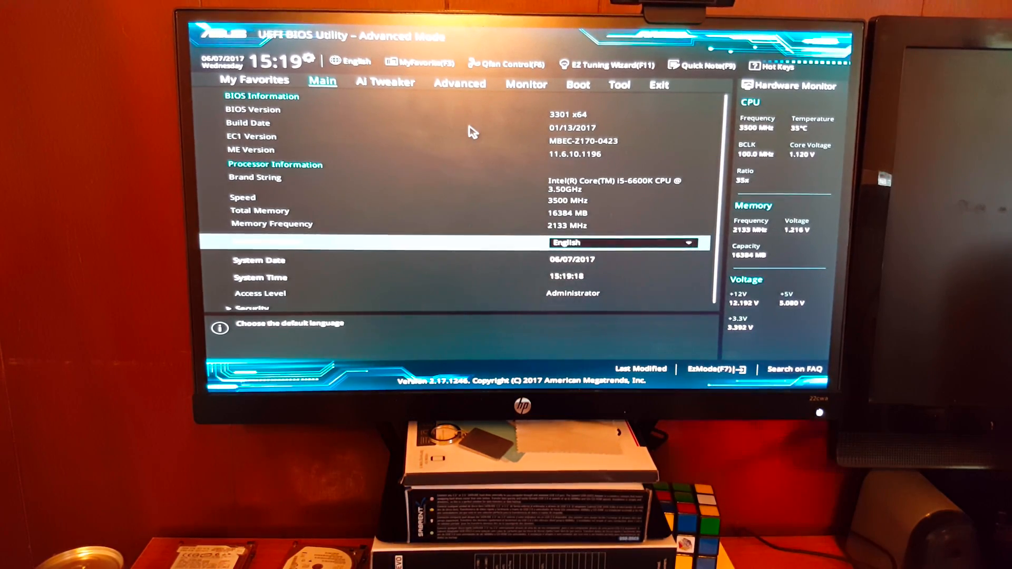
{"action": "mouse_move", "coordinate": [349, 138]}
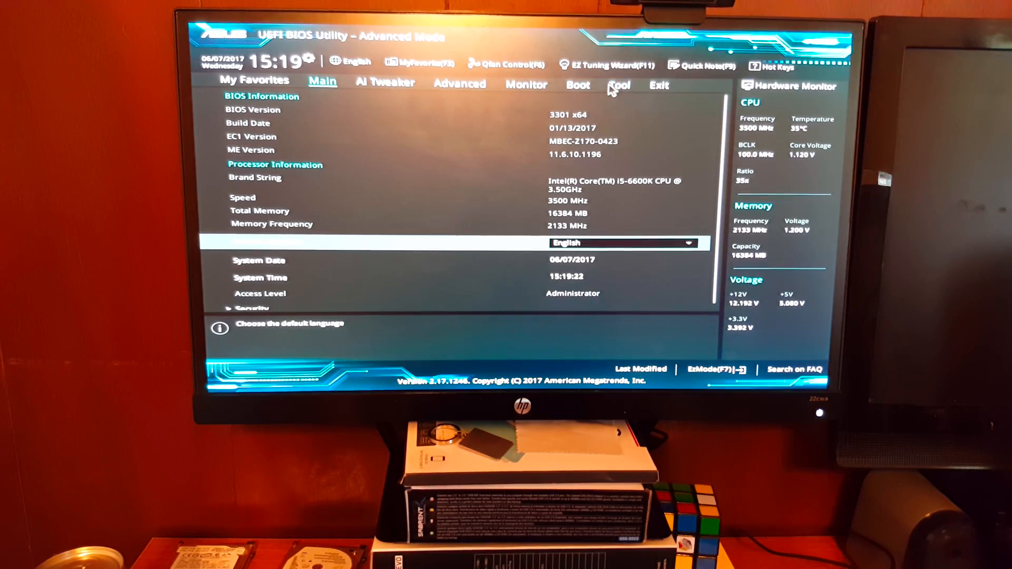
- Browse the Tool and My Favorites pages, then return to the Main information page
{"action": "left_click", "coordinate": [618, 84]}
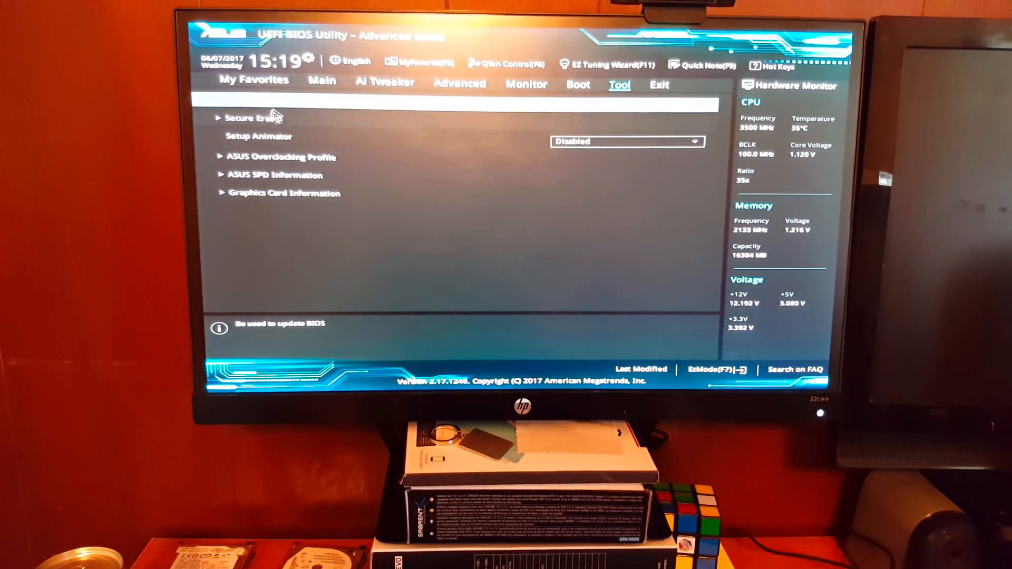
{"action": "left_click", "coordinate": [253, 80]}
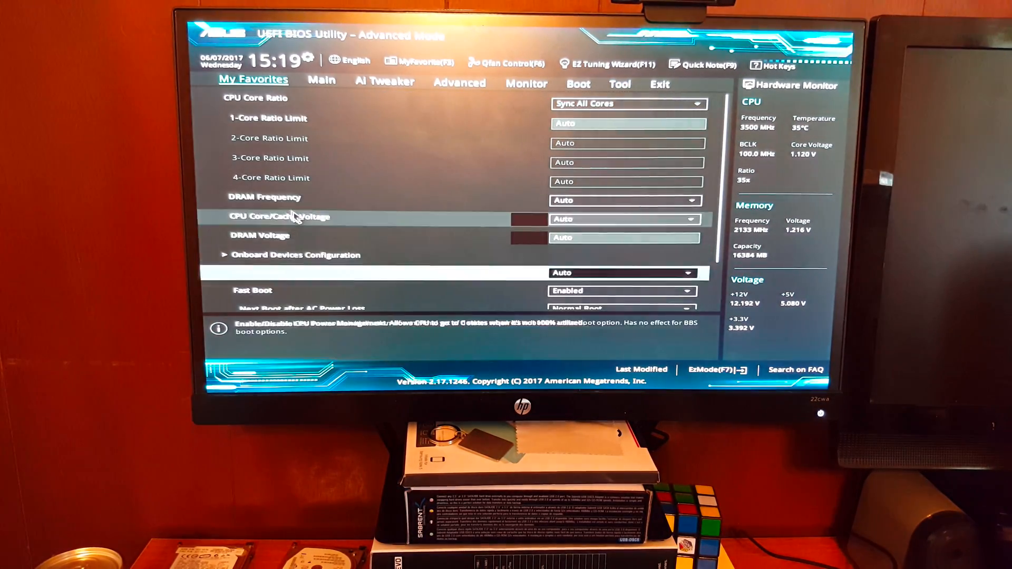
{"action": "scroll", "scroll_direction": "down", "scroll_amount": 3}
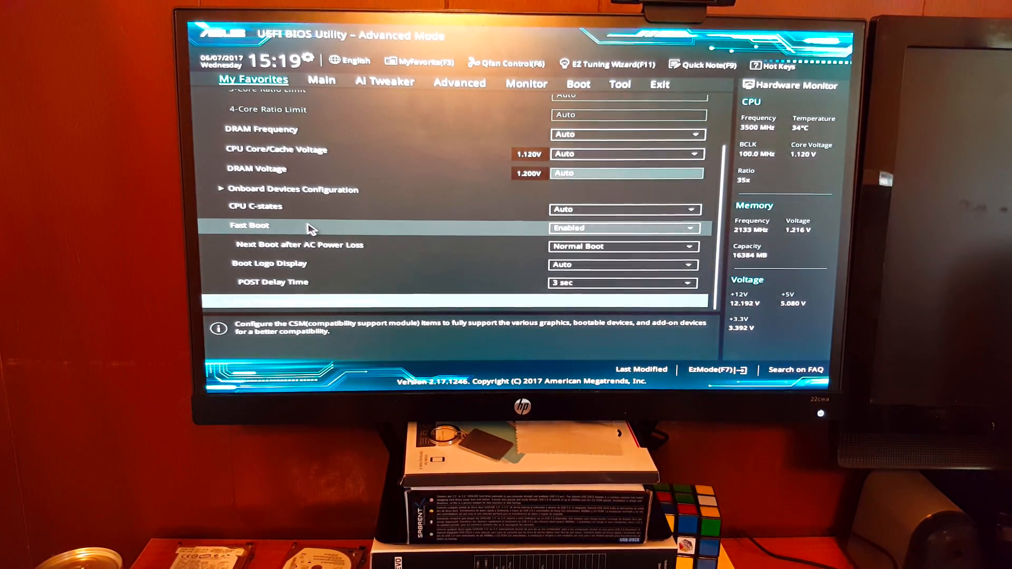
{"action": "left_click", "coordinate": [304, 173]}
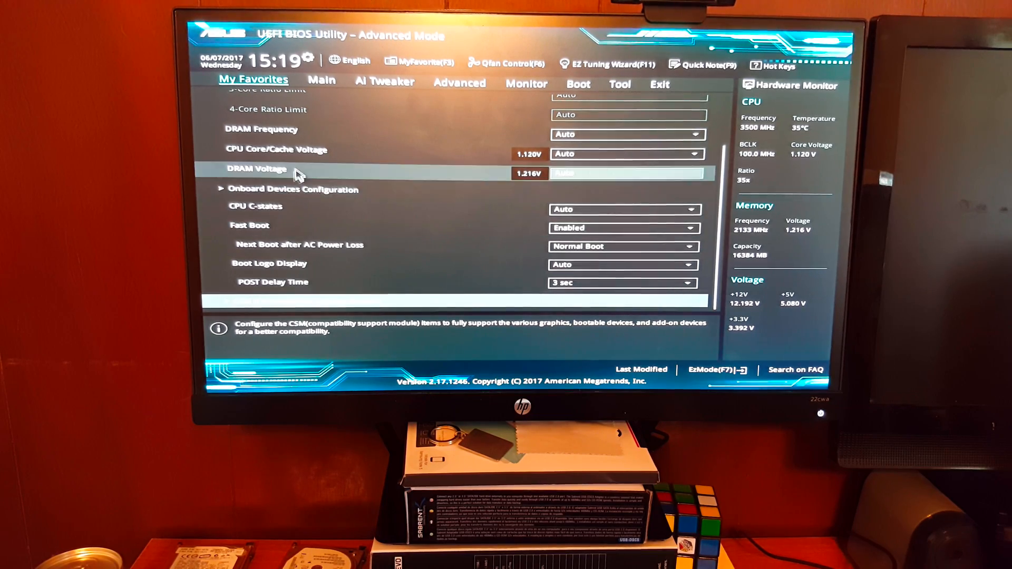
{"action": "mouse_move", "coordinate": [323, 225]}
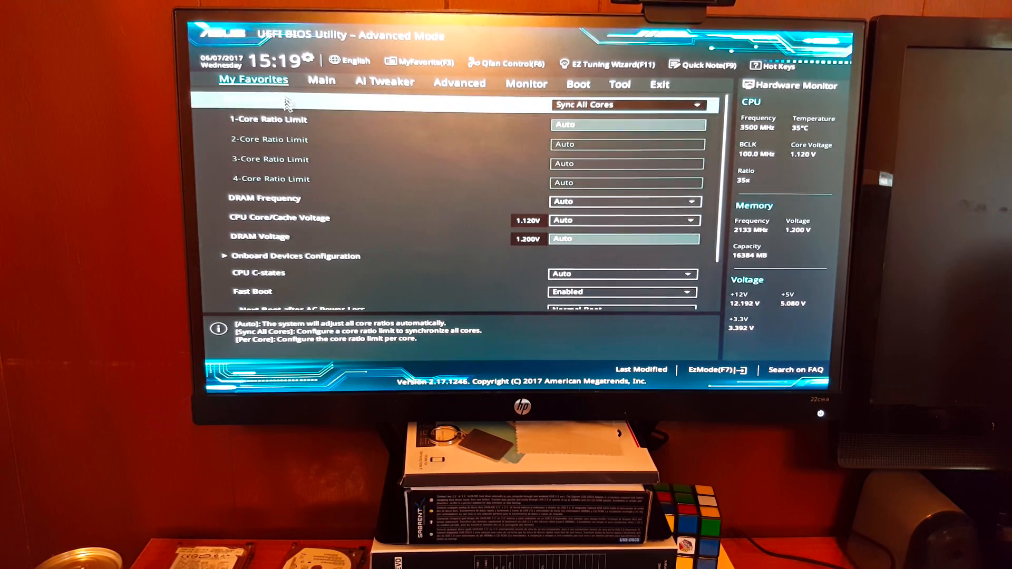
{"action": "left_click", "coordinate": [321, 83]}
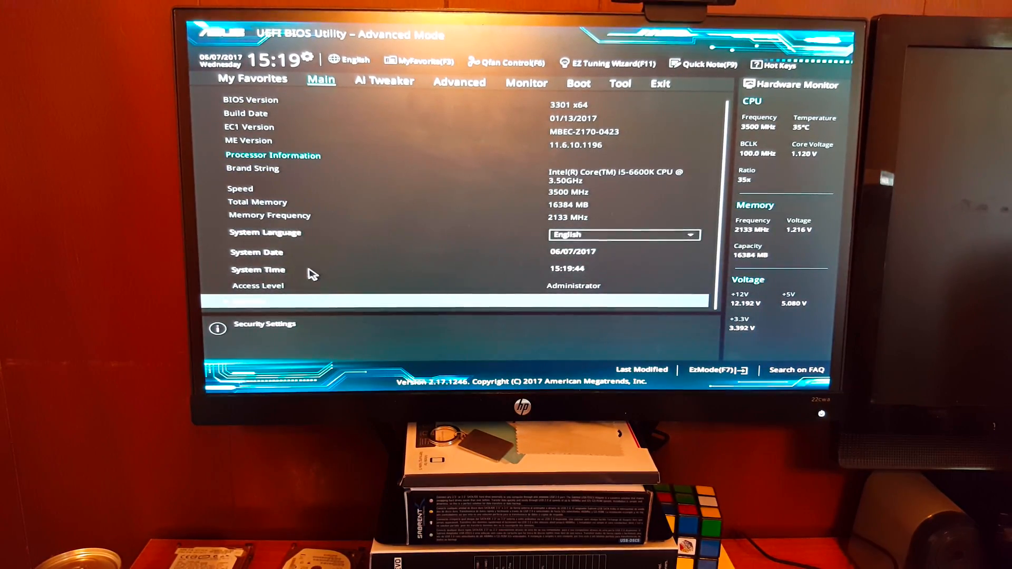
{"action": "mouse_move", "coordinate": [274, 294]}
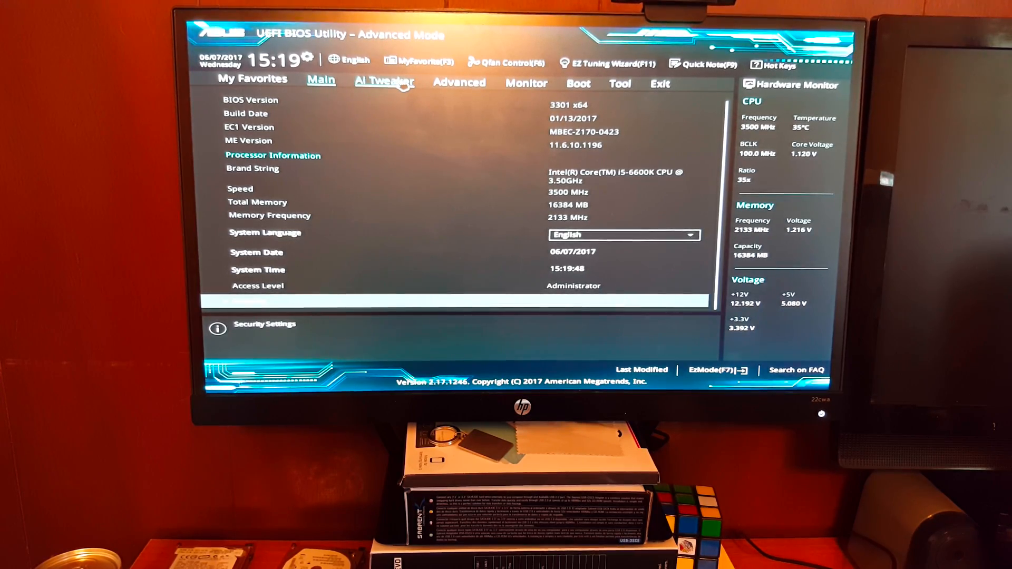
- Show the Ai Tweaker page scrolled down to the CPU and DRAM voltage settings
{"action": "left_click", "coordinate": [384, 82]}
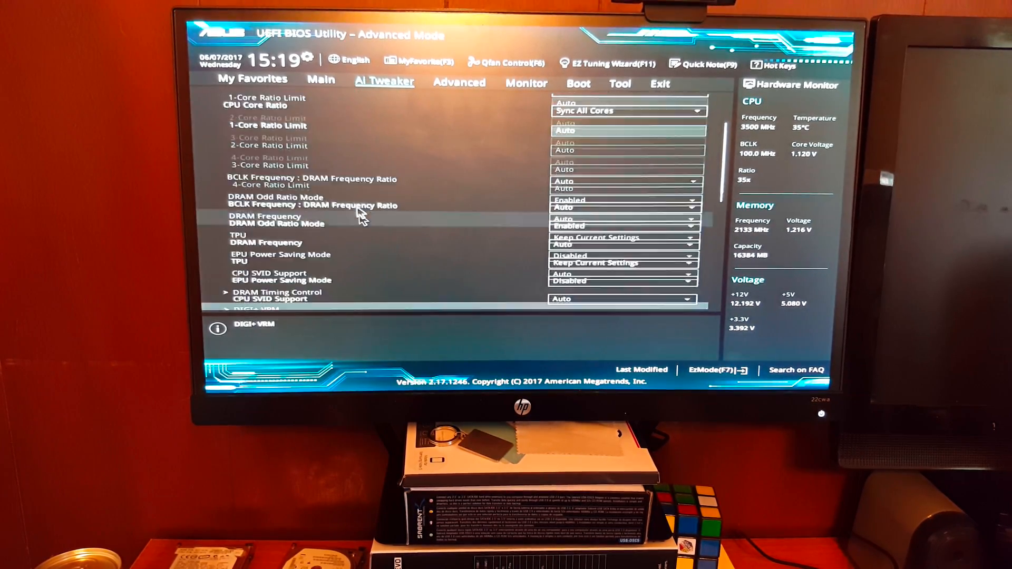
{"action": "scroll", "scroll_direction": "down", "scroll_amount": 3}
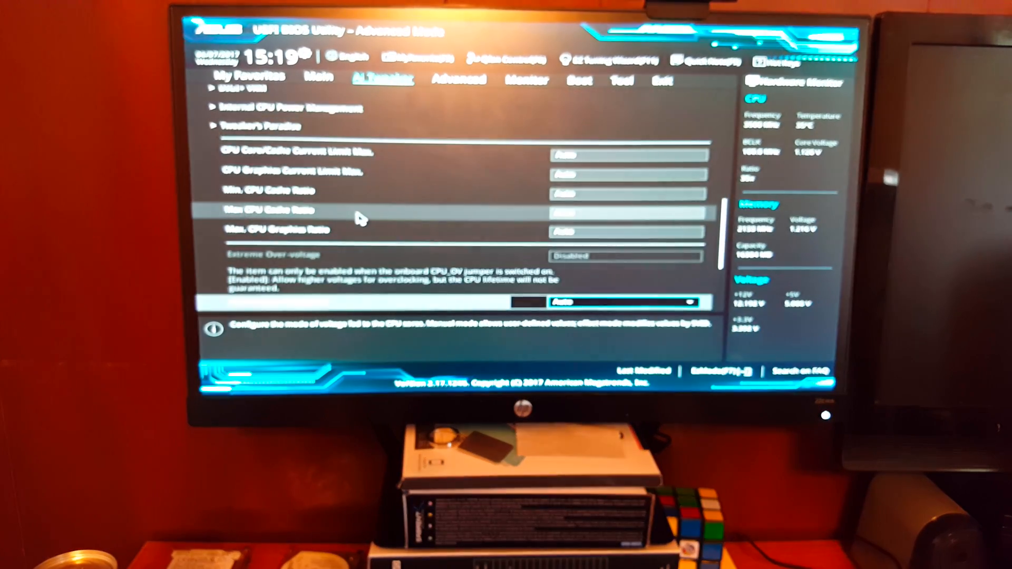
{"action": "scroll", "scroll_direction": "down", "scroll_amount": 3}
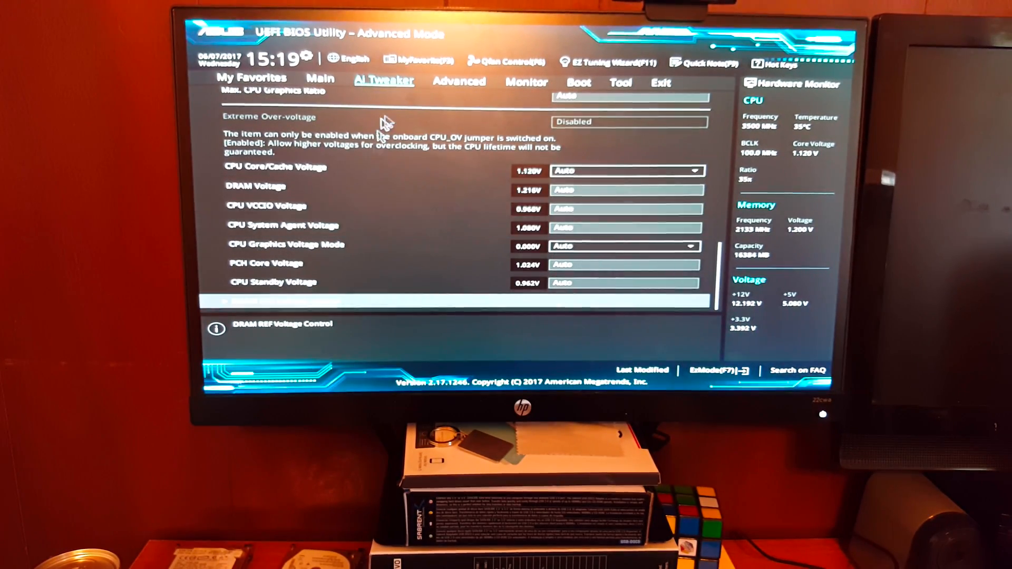
- Enter Advanced > System Agent (SA) Configuration and set VT-d to Enabled
{"action": "left_click", "coordinate": [459, 82]}
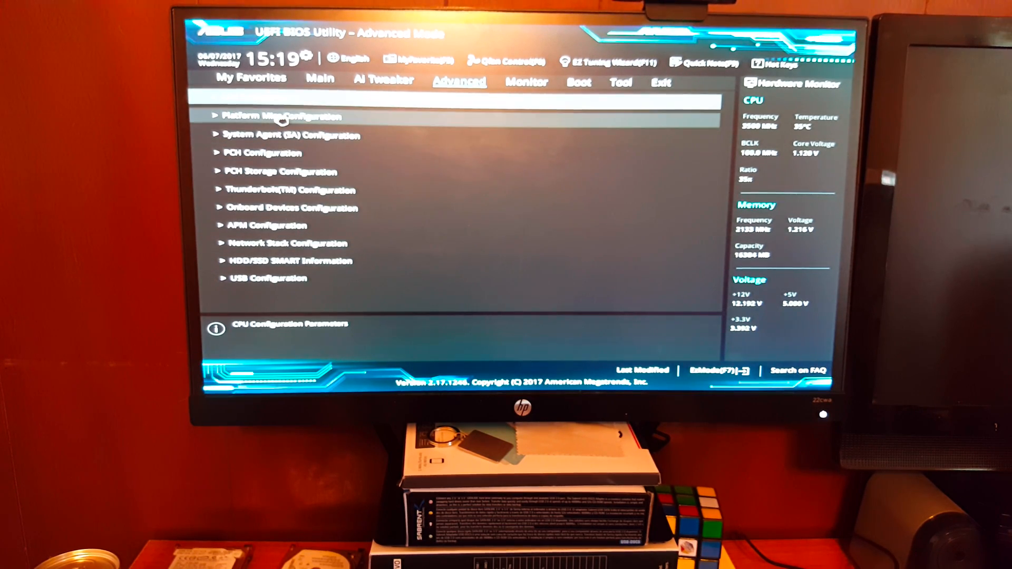
{"action": "left_click", "coordinate": [282, 116]}
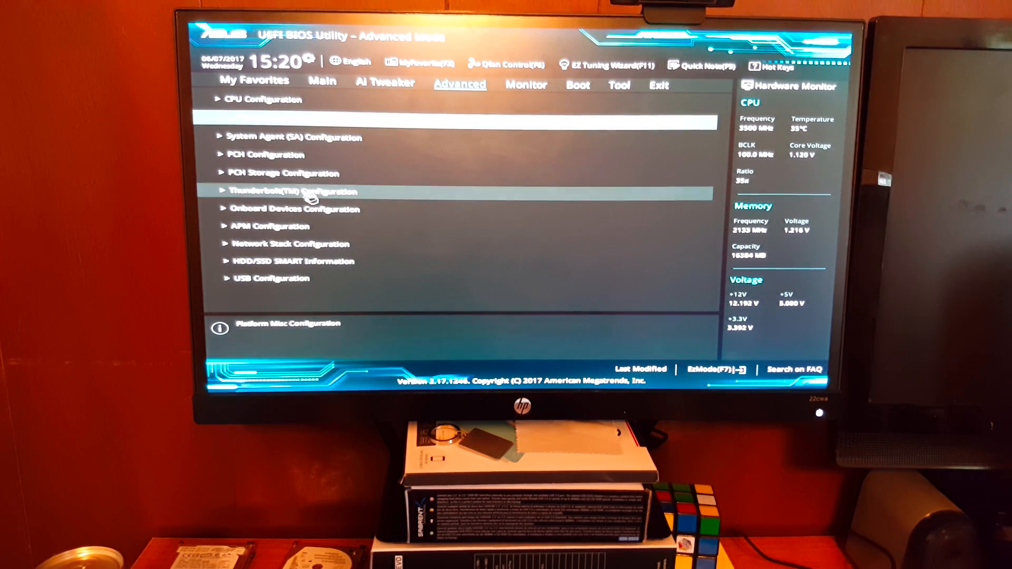
{"action": "mouse_move", "coordinate": [326, 270]}
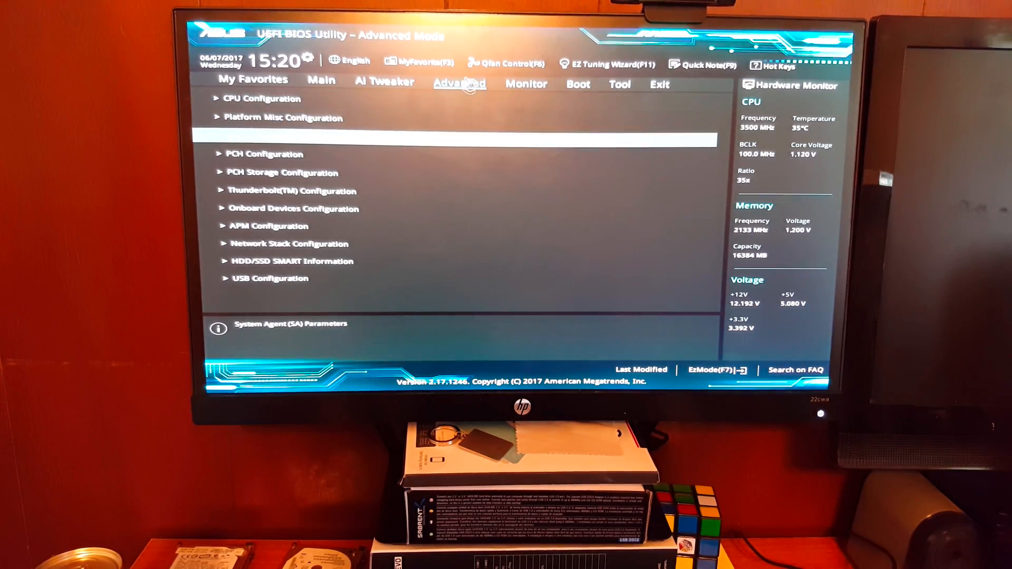
{"action": "left_click", "coordinate": [291, 323]}
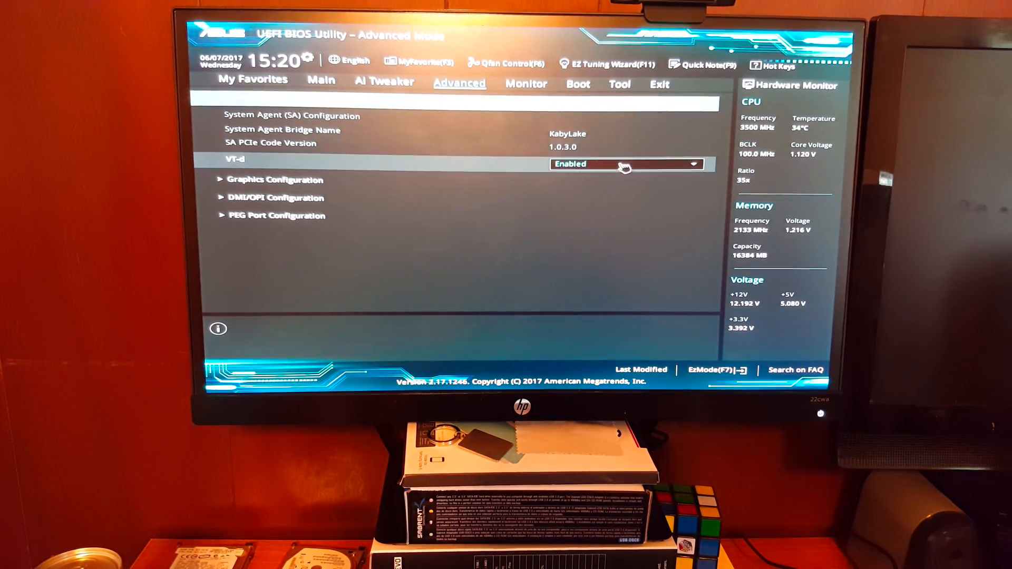
{"action": "left_click", "coordinate": [626, 164]}
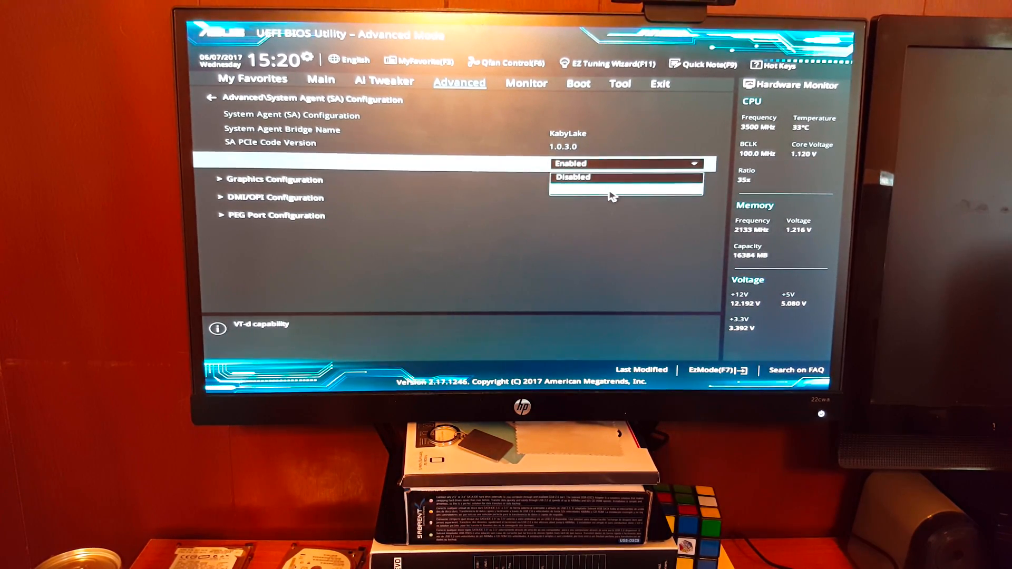
{"action": "left_click", "coordinate": [623, 164]}
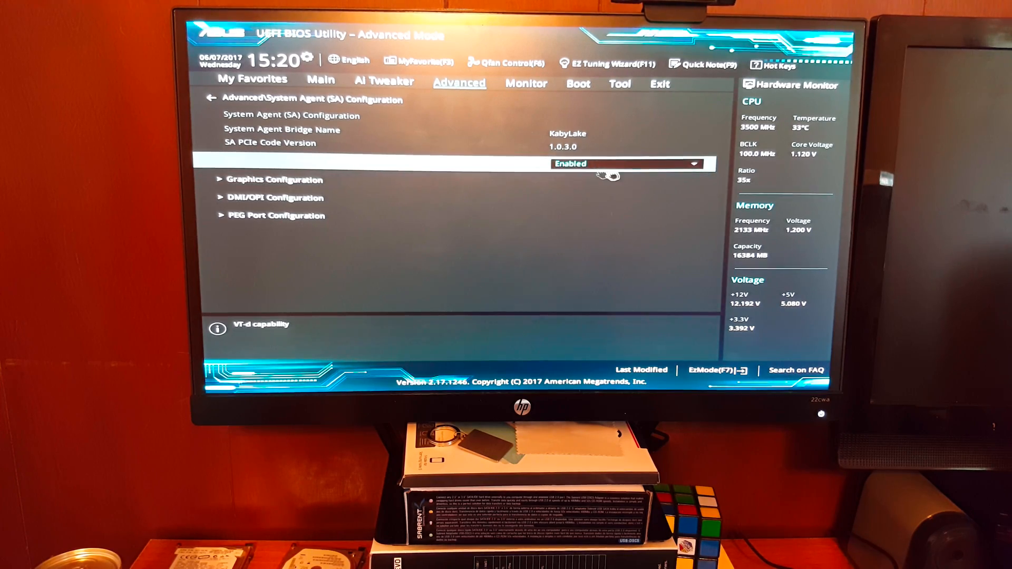
{"action": "mouse_move", "coordinate": [560, 214]}
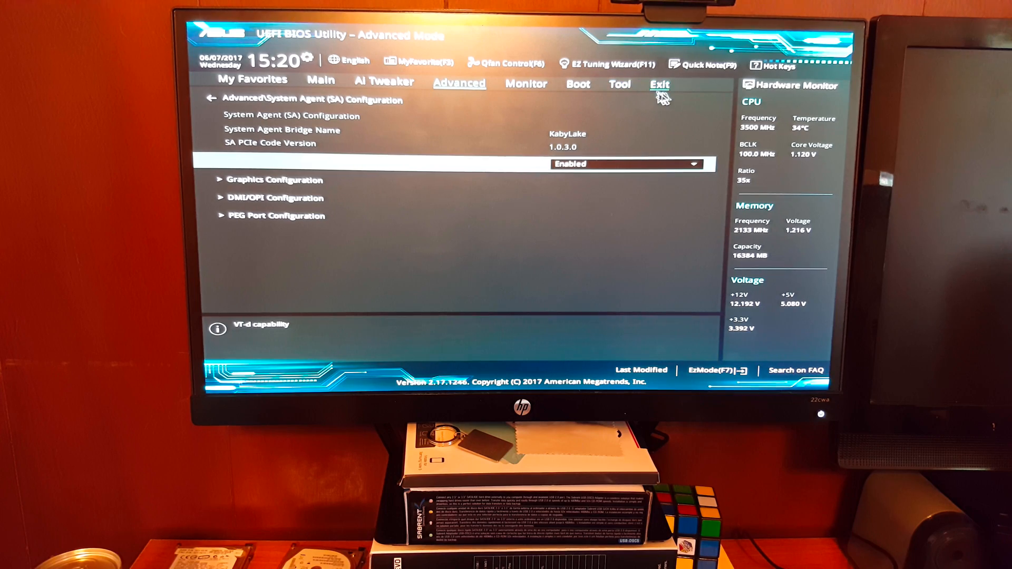
- Exit the BIOS with Save Changes & Reset, confirming so the PC restarts
{"action": "left_click", "coordinate": [659, 83]}
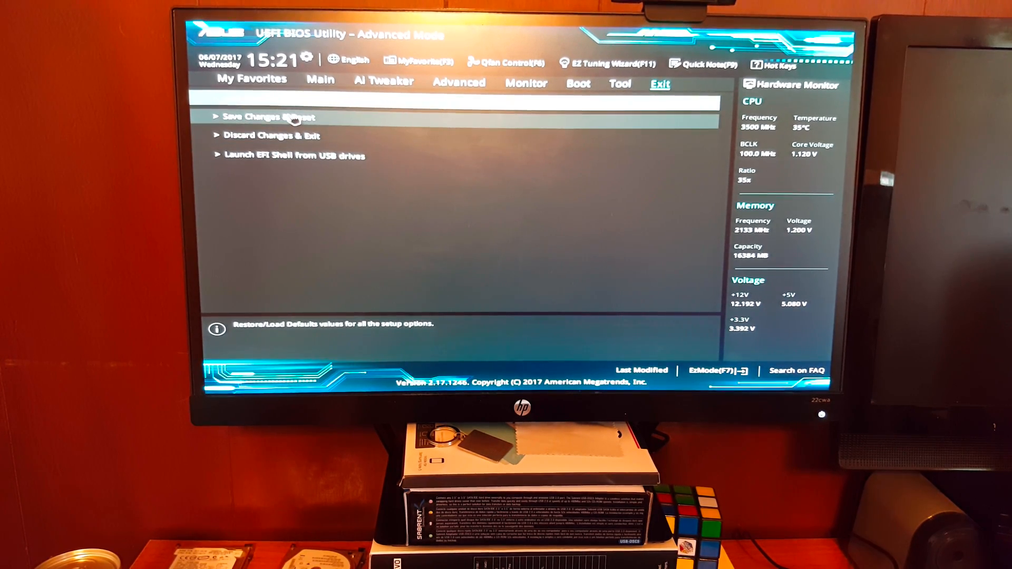
{"action": "left_click", "coordinate": [269, 117]}
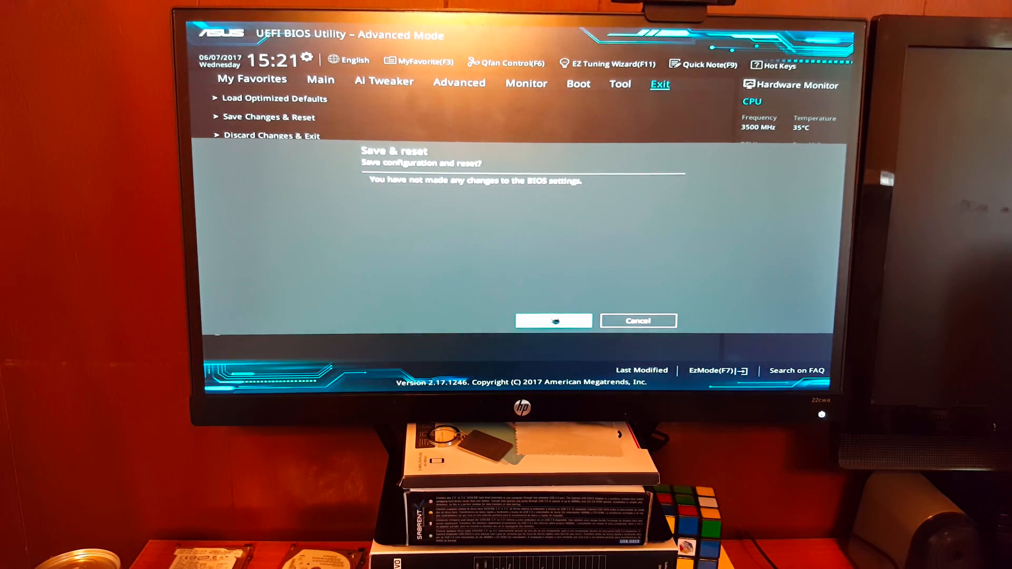
{"action": "left_click", "coordinate": [553, 321]}
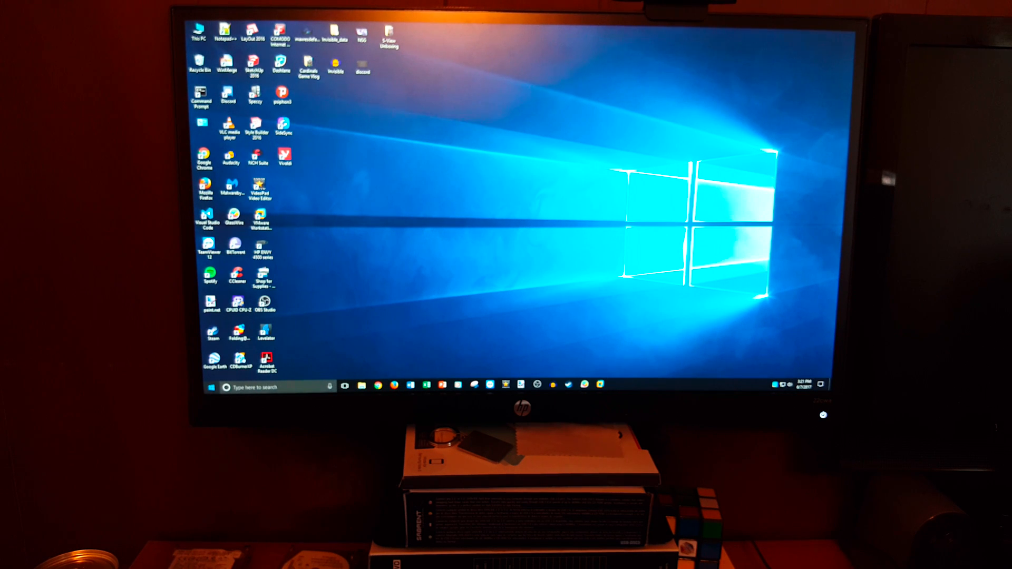
- Launch Control Panel by searching 'control panel' from the taskbar
{"action": "left_click", "coordinate": [226, 385]}
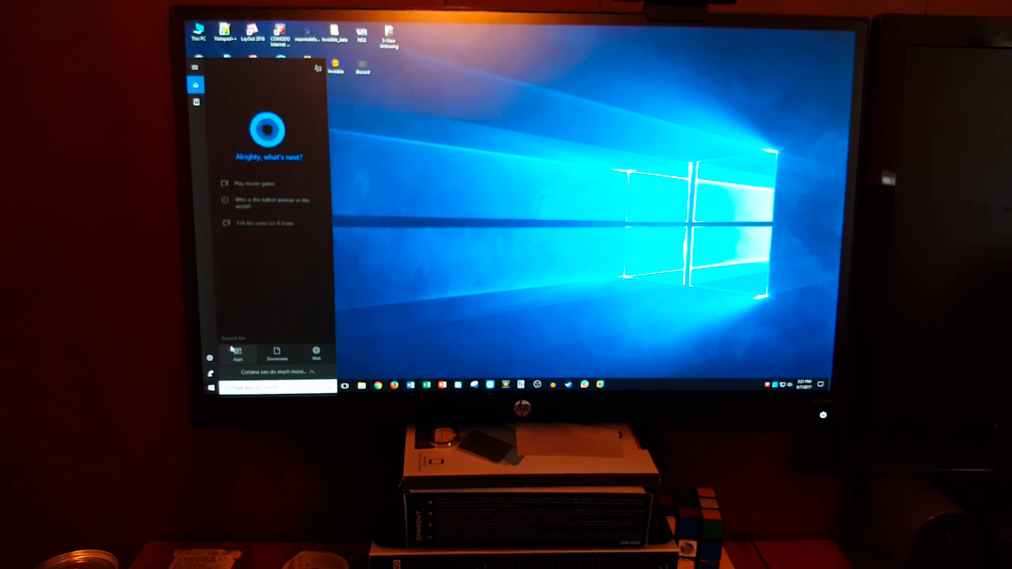
{"action": "type", "text": "control panel"}
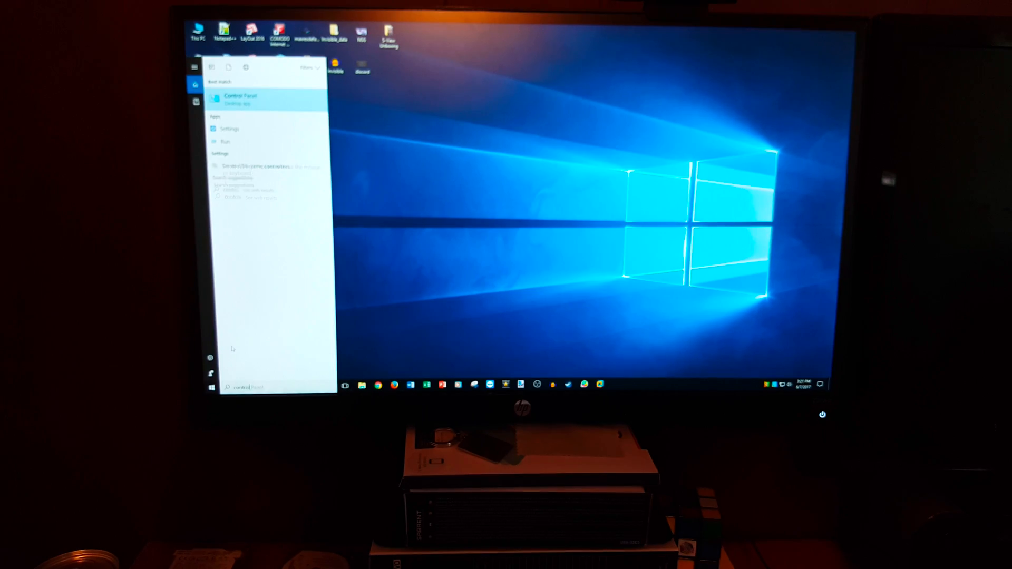
{"action": "left_click", "coordinate": [240, 96]}
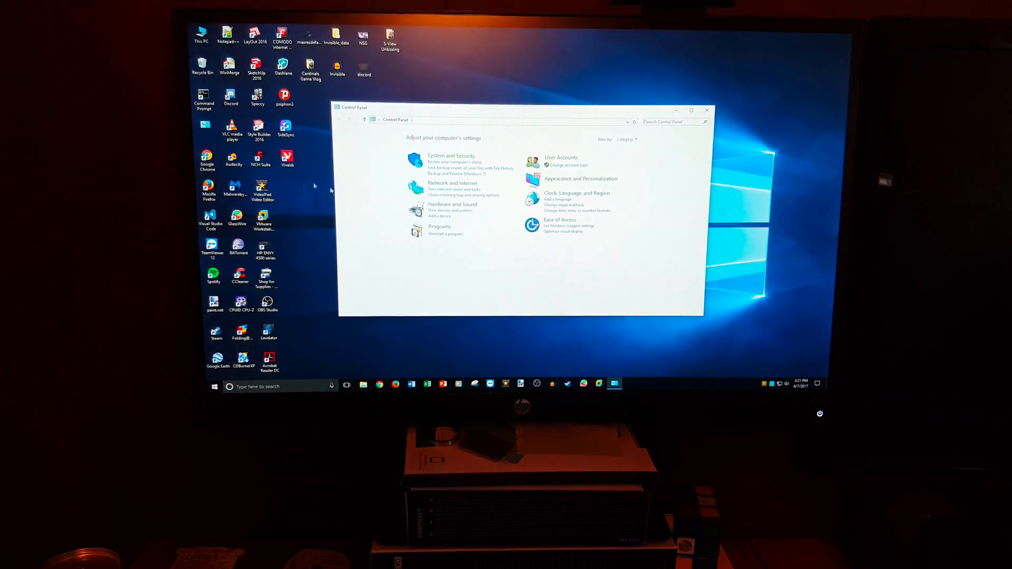
- Reach Programs and bring up the Turn Windows features on or off list
{"action": "left_click", "coordinate": [439, 226]}
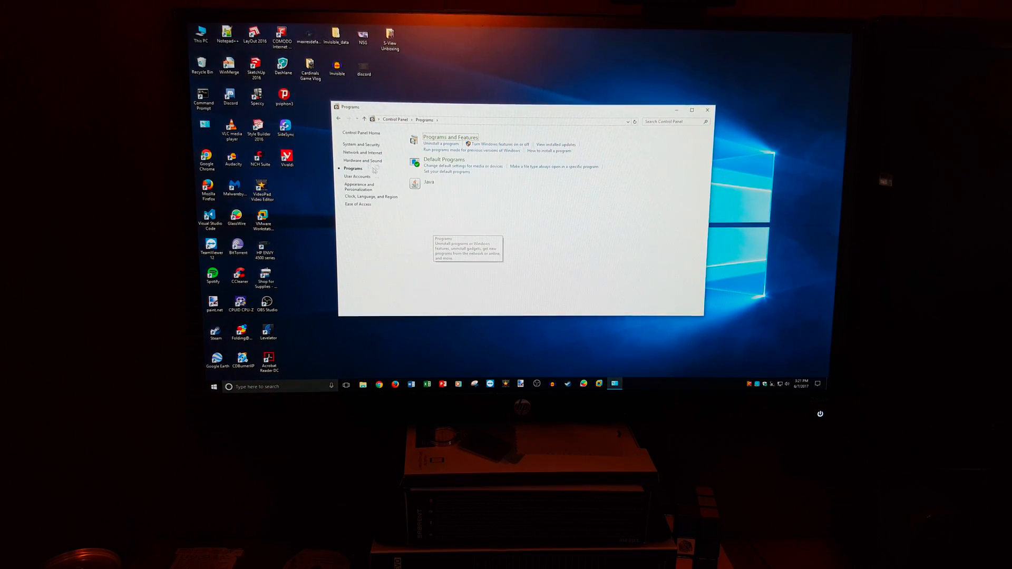
{"action": "left_click", "coordinate": [495, 144]}
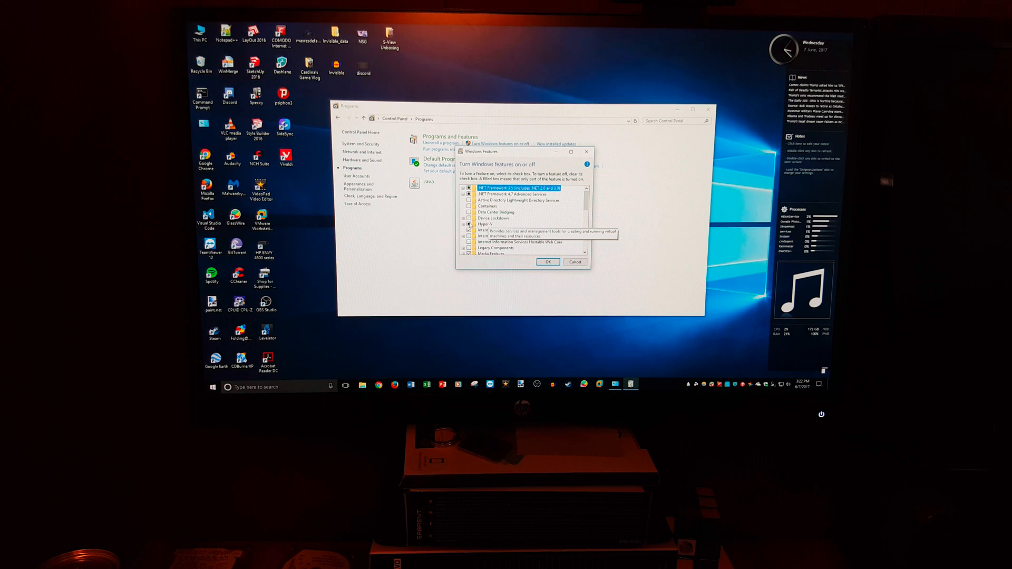
- Uncheck Hyper-V in Windows Features and apply the change with OK
{"action": "left_click", "coordinate": [486, 224]}
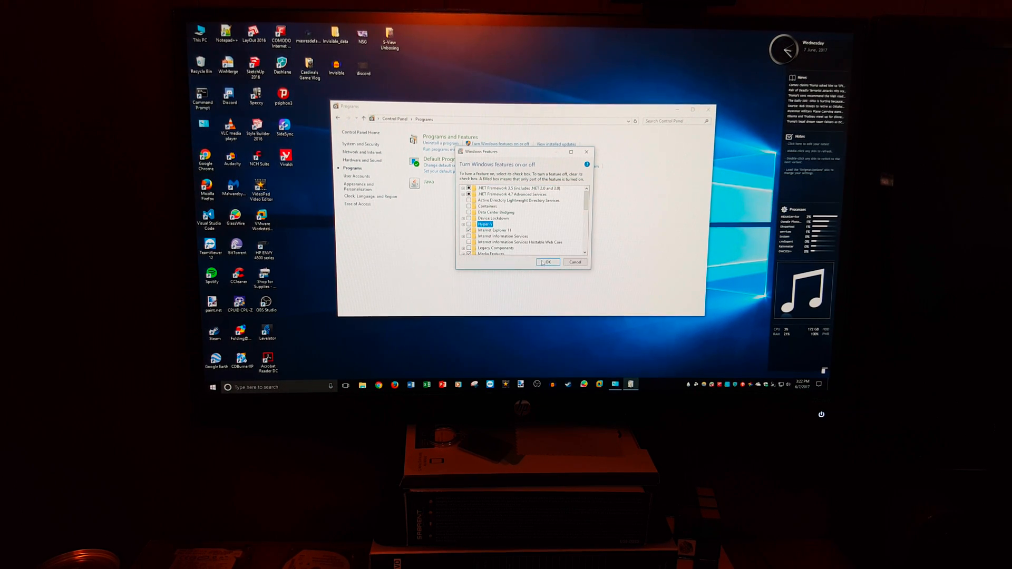
{"action": "left_click", "coordinate": [547, 261]}
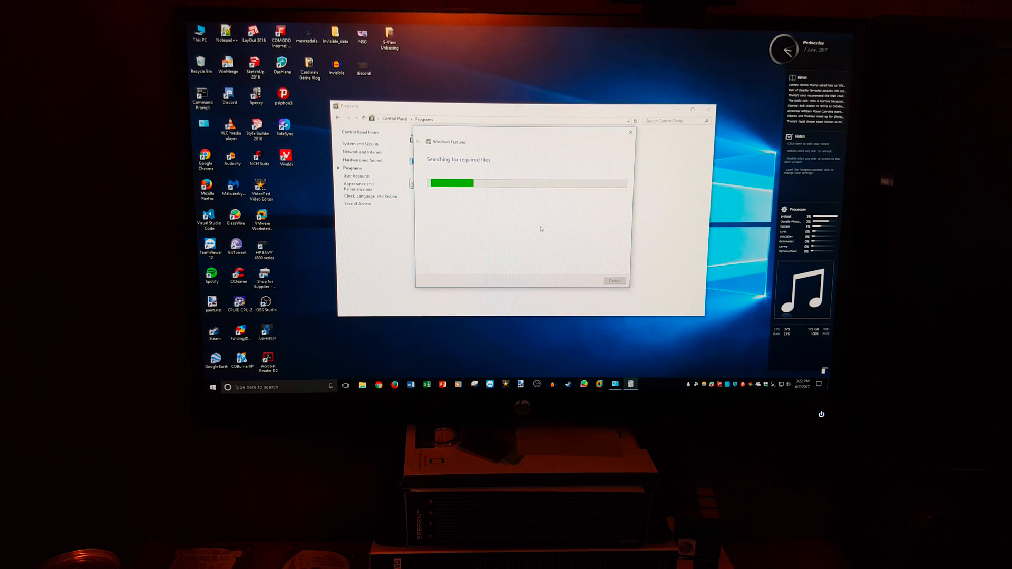